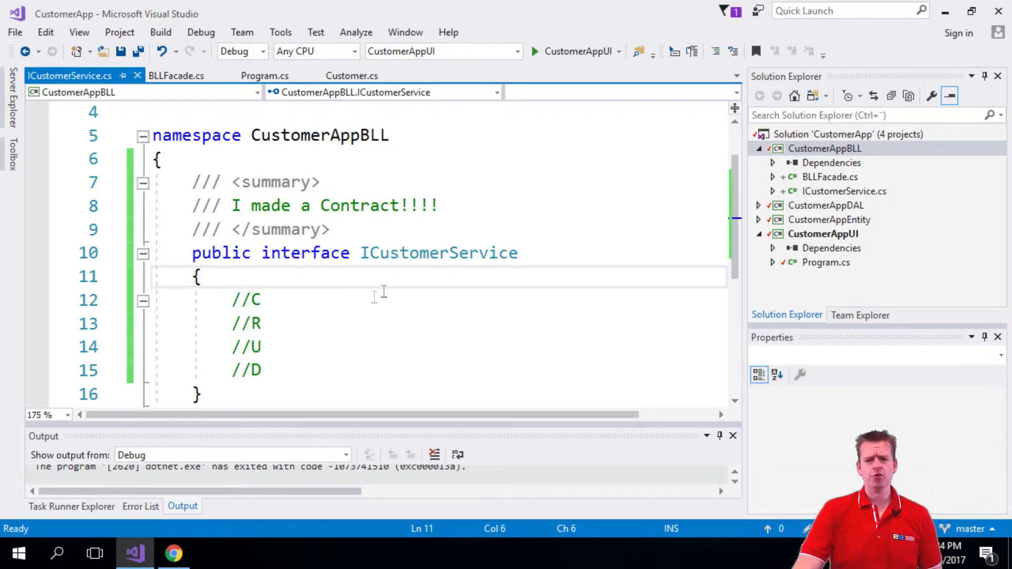
Place the insertion point after the //C comment in ICustomerService.
double_click(439, 252)
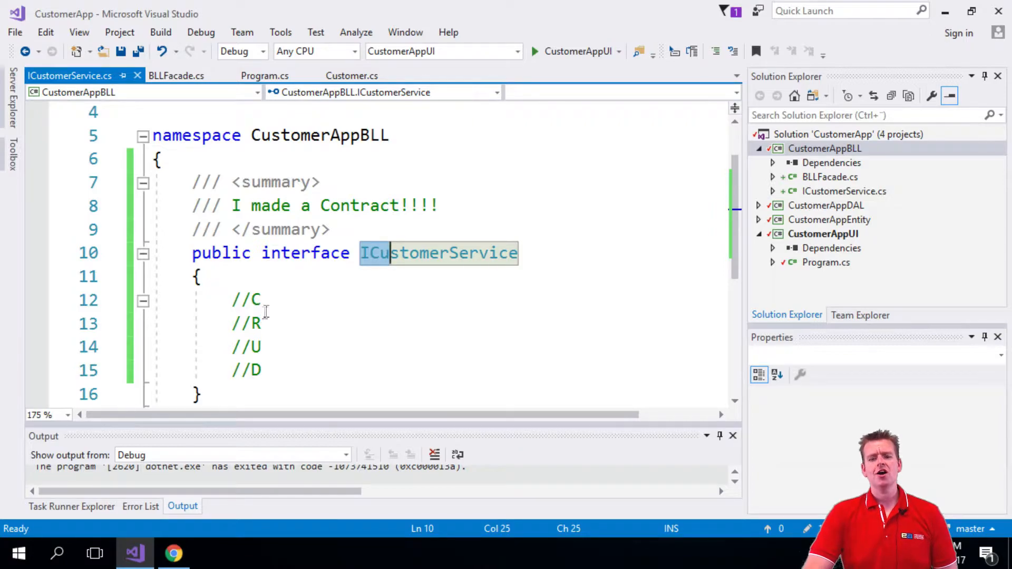
left_click(261, 298)
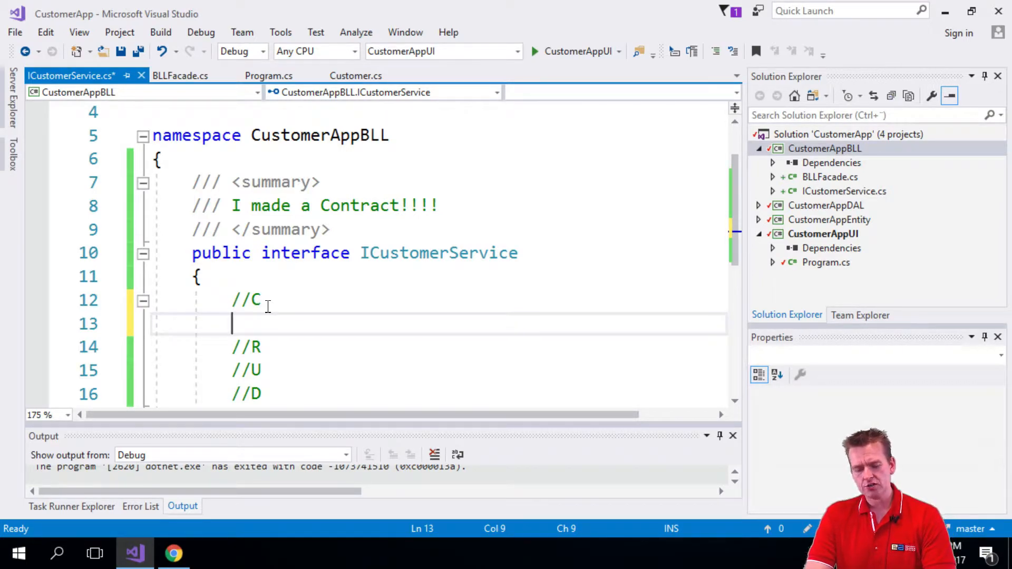
Declare Customer Create(); under //C and save the file.
type("Cus")
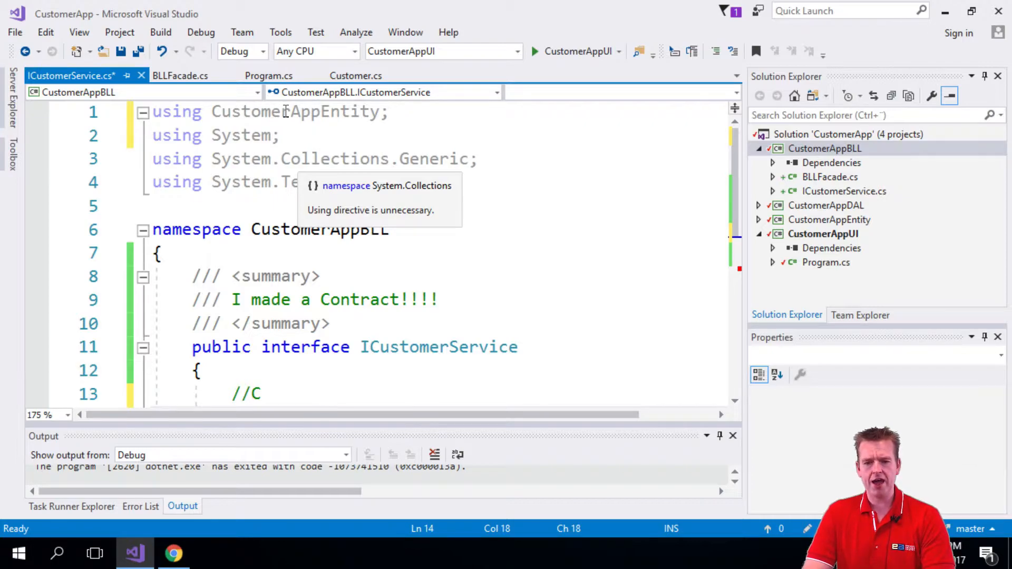
type("Customer")
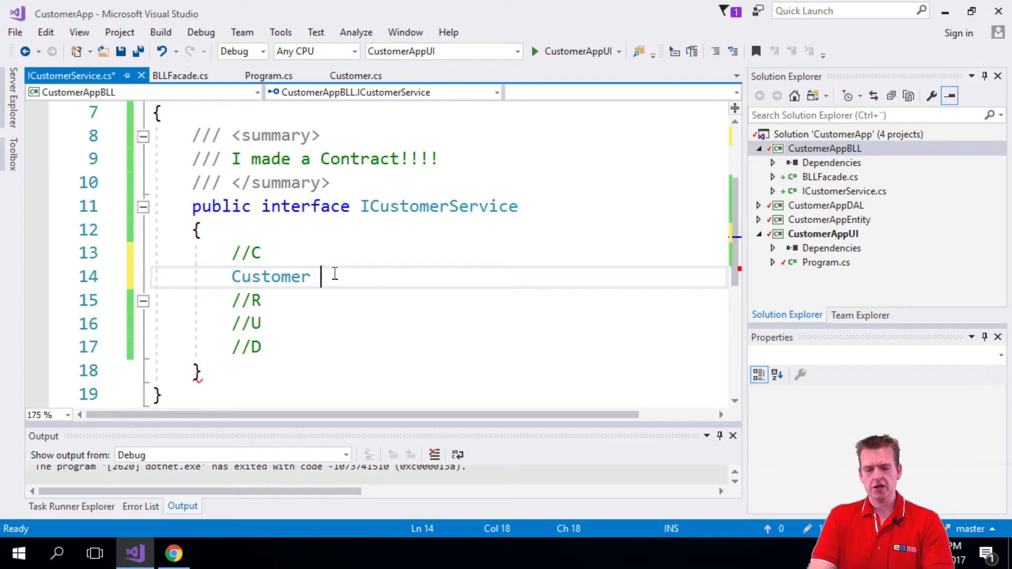
type("Cre")
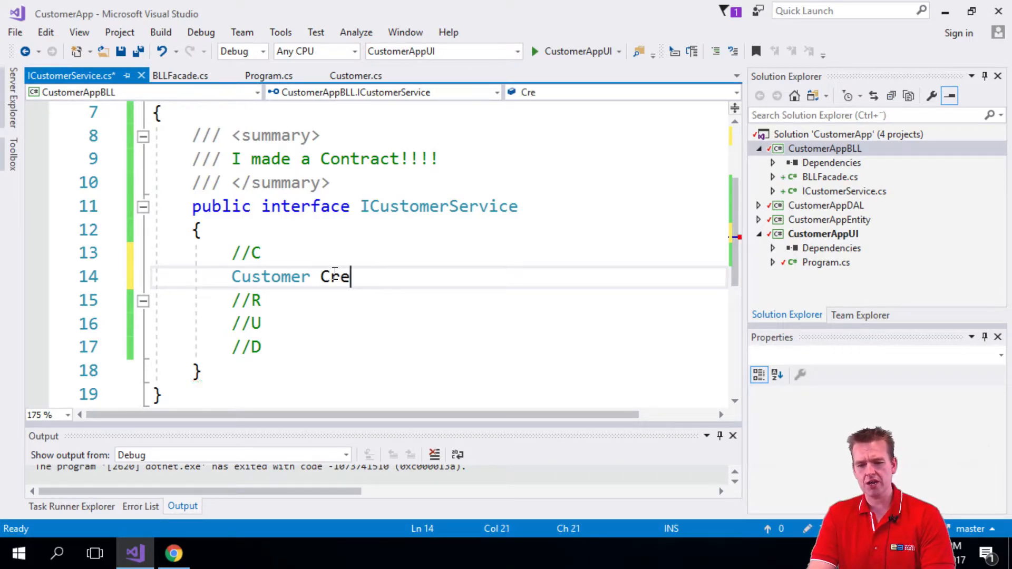
type("ate()")
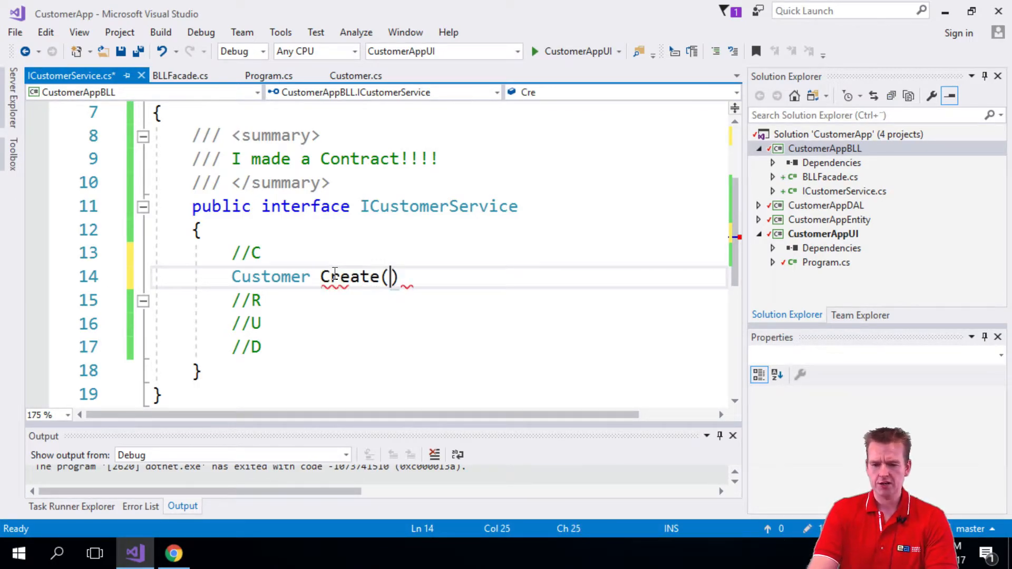
type(";")
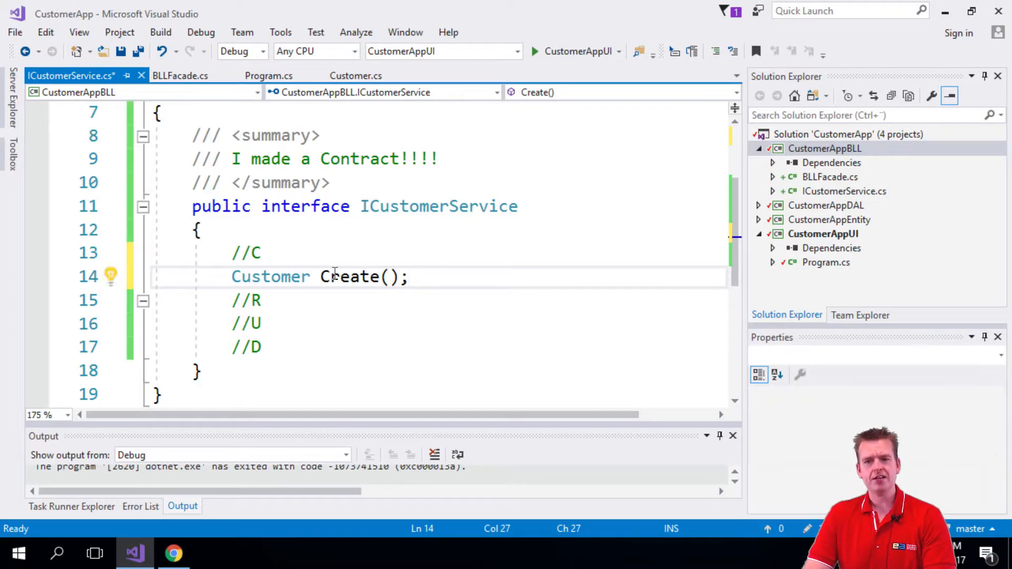
key("ctrl+s")
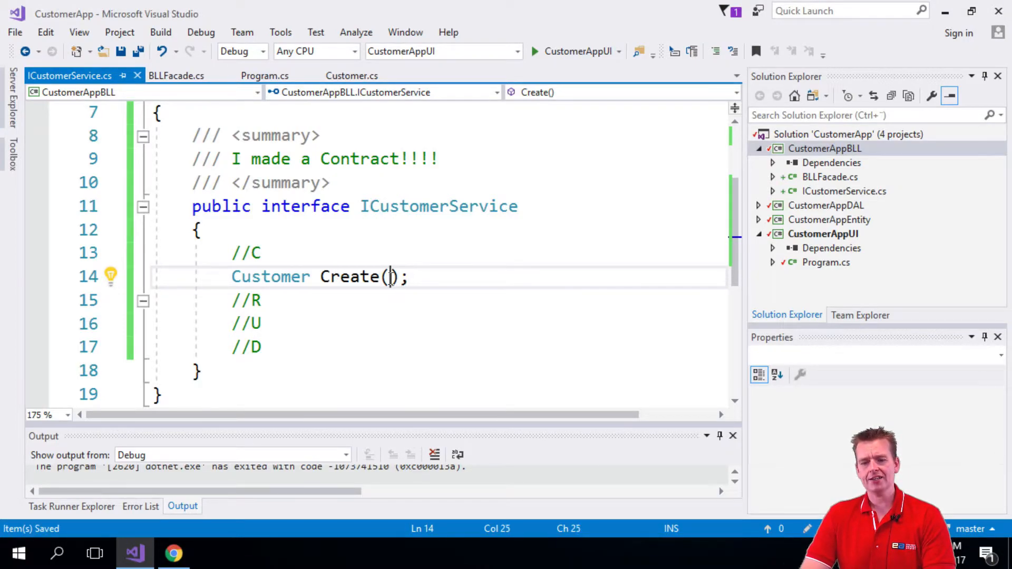
Add the Customer cust parameter to Create, discarding stray braces and junk text.
double_click(270, 276)
type("Customer ")
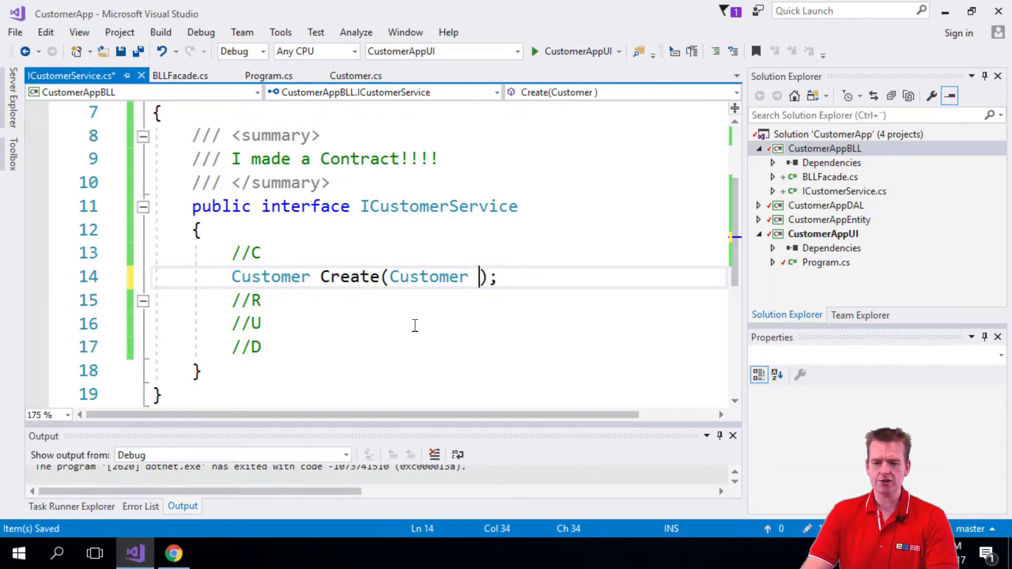
type("cust")
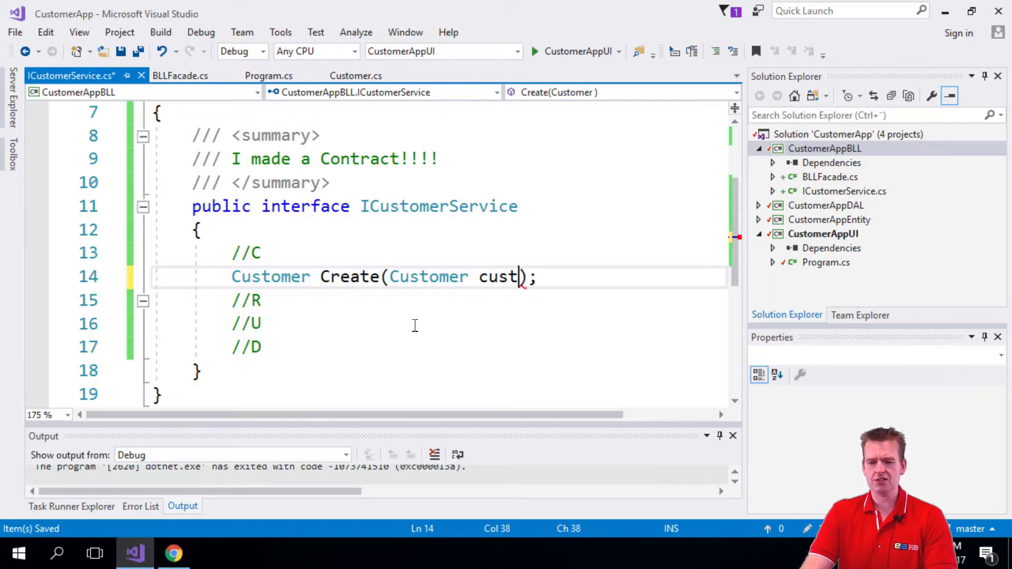
double_click(497, 276)
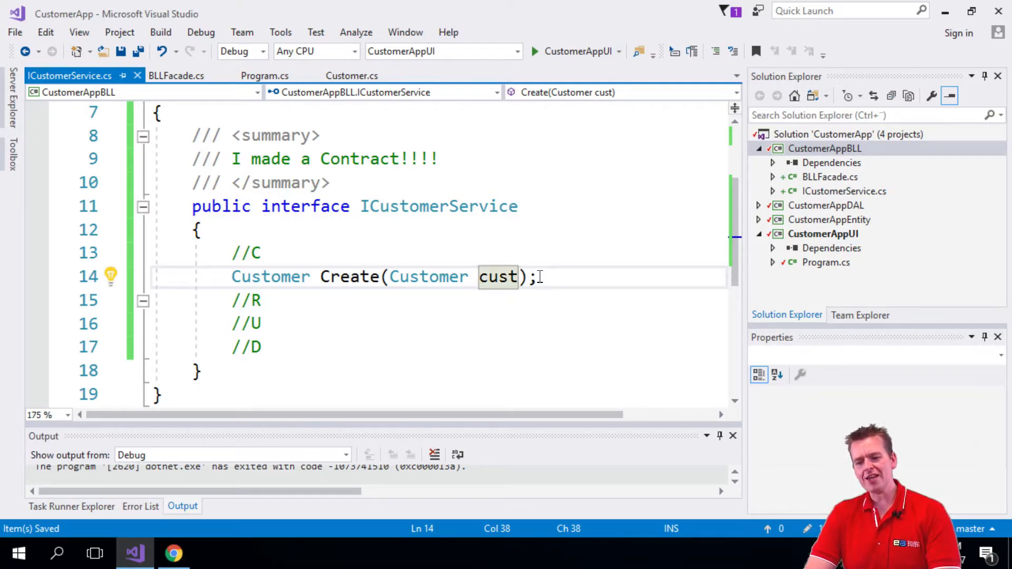
type("{}")
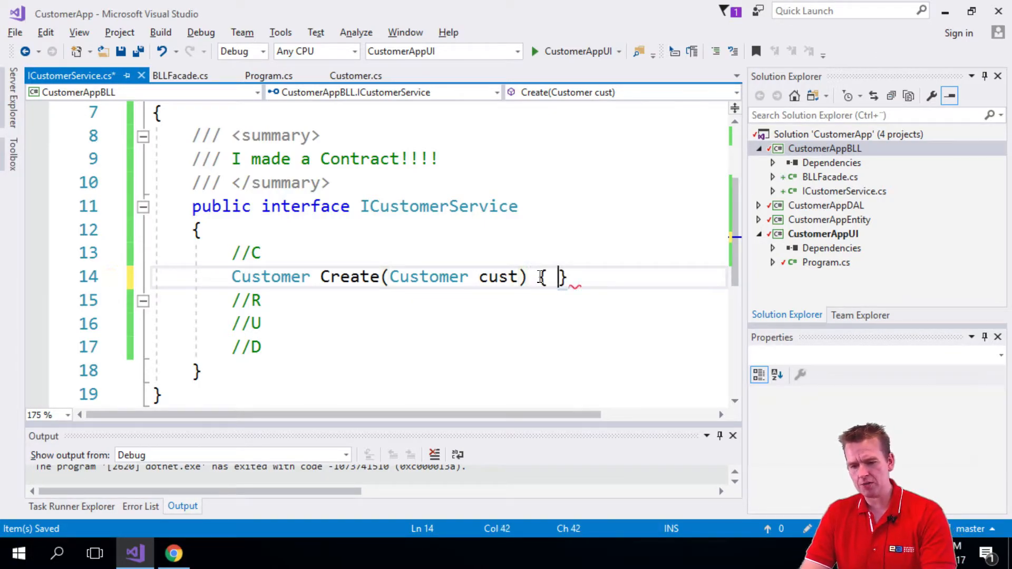
type("kjssksdj")
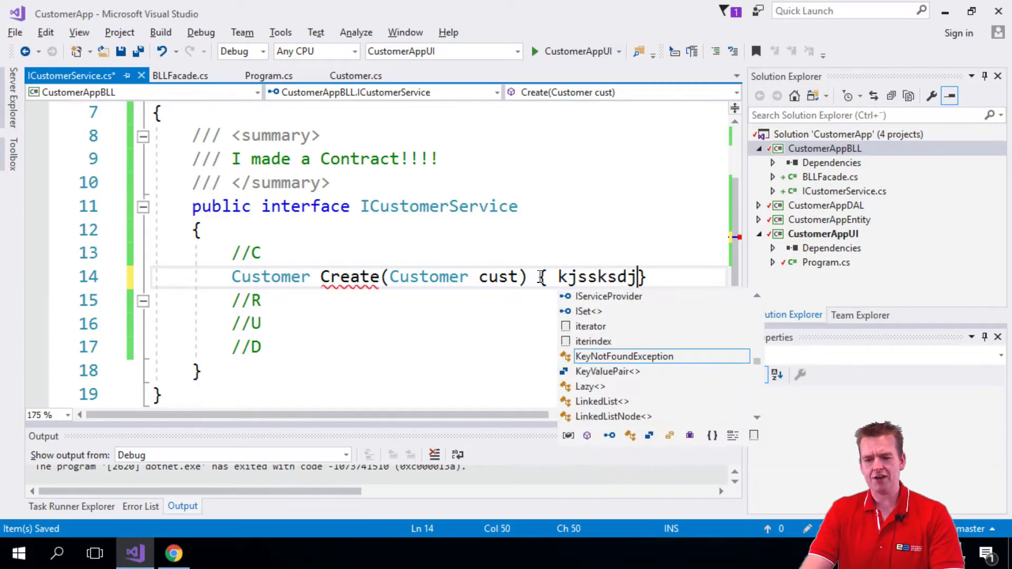
key("Backspace")
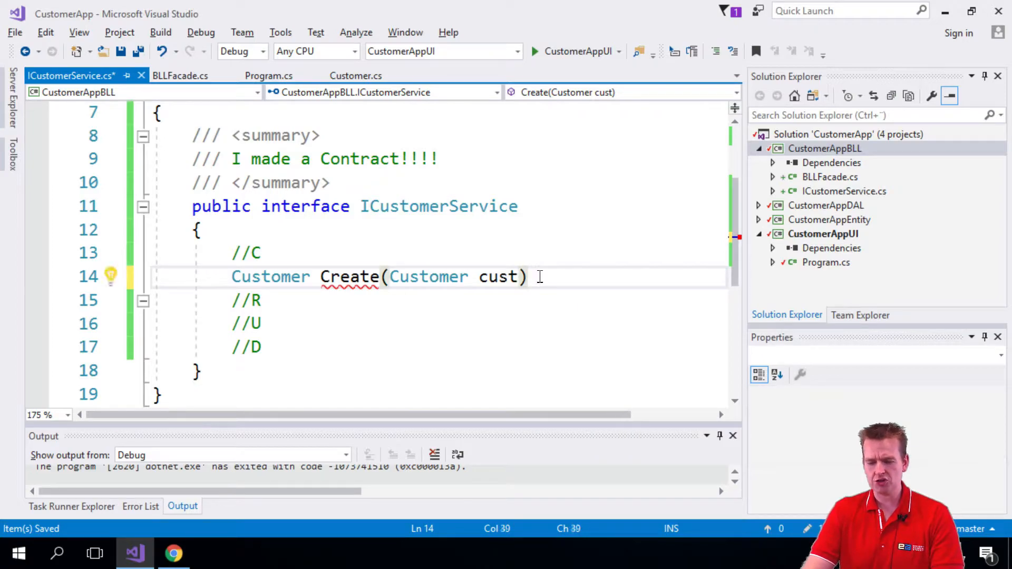
type(";")
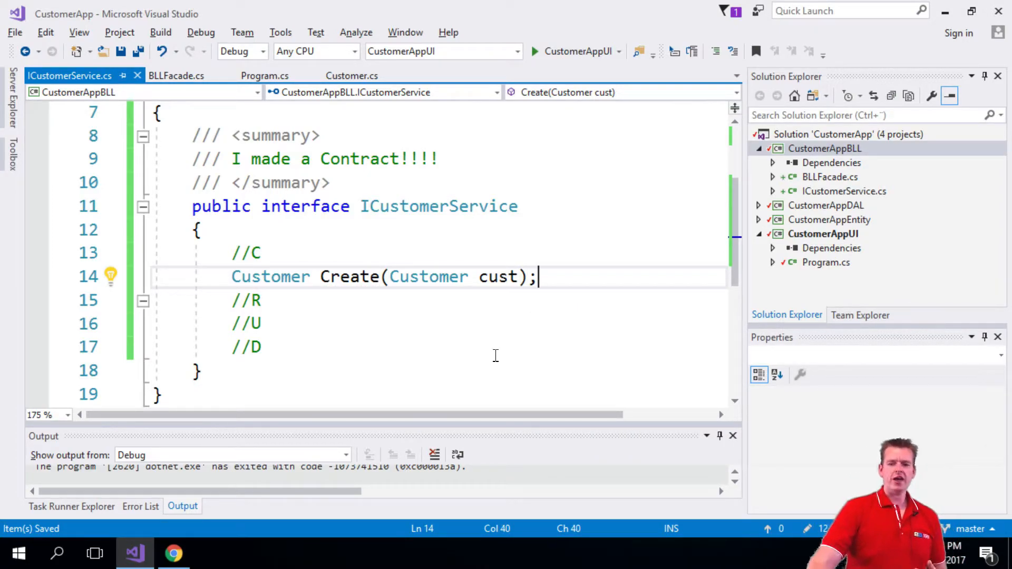
mouse_move(430, 291)
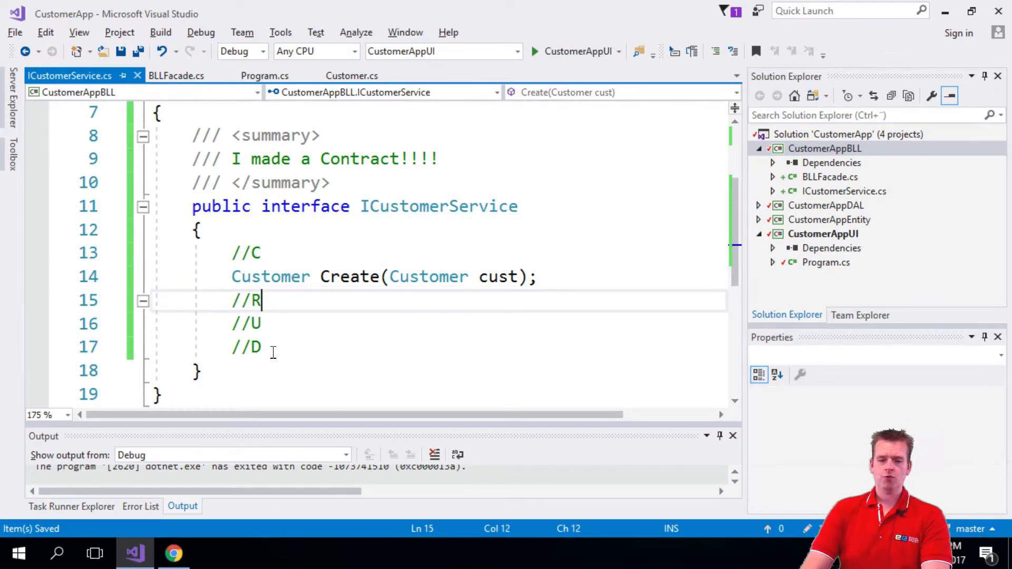
Declare List<Customer> GetAll(); under the //R comment.
key("Enter")
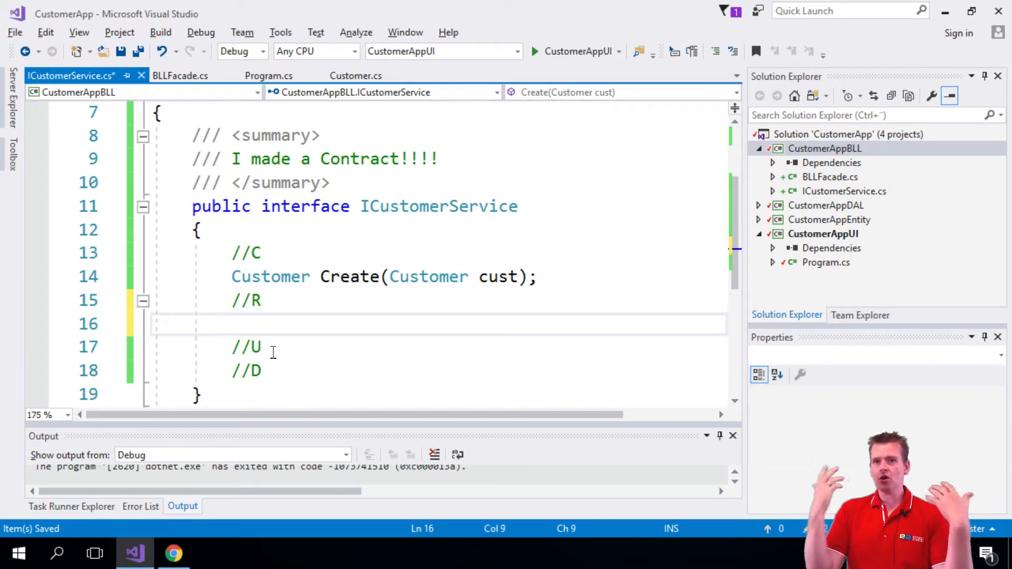
type("List<>")
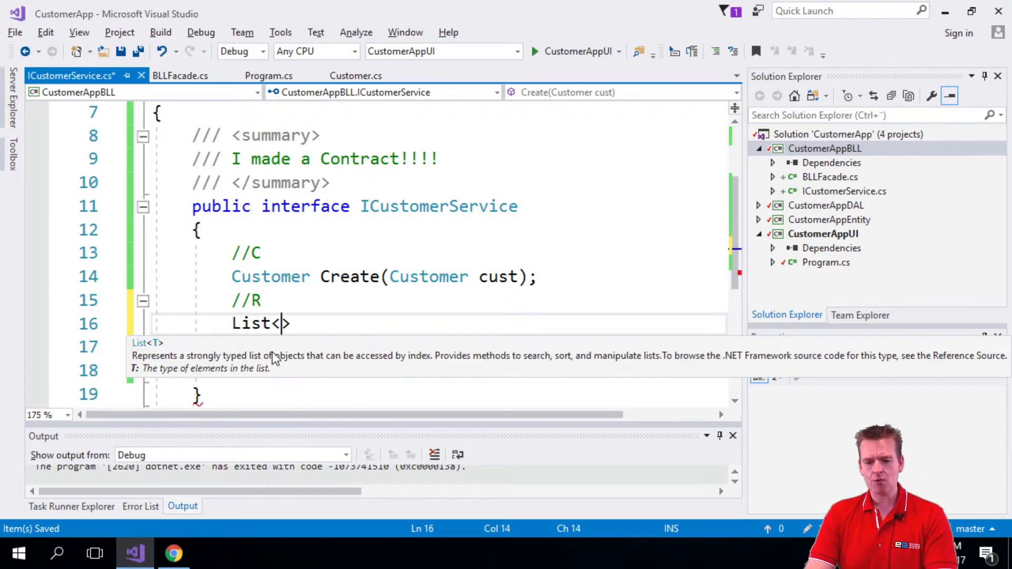
type("Customers")
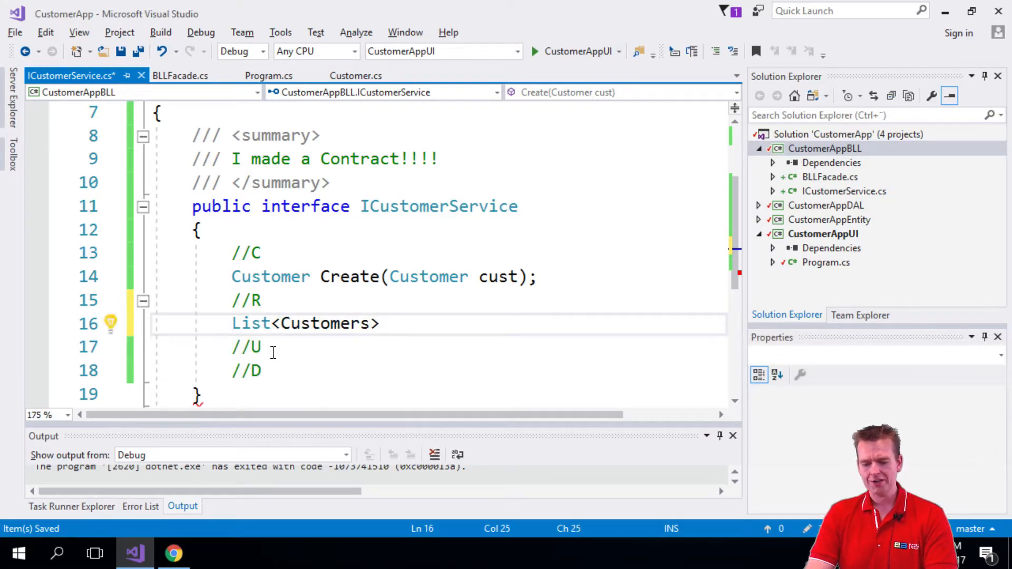
key("Backspace")
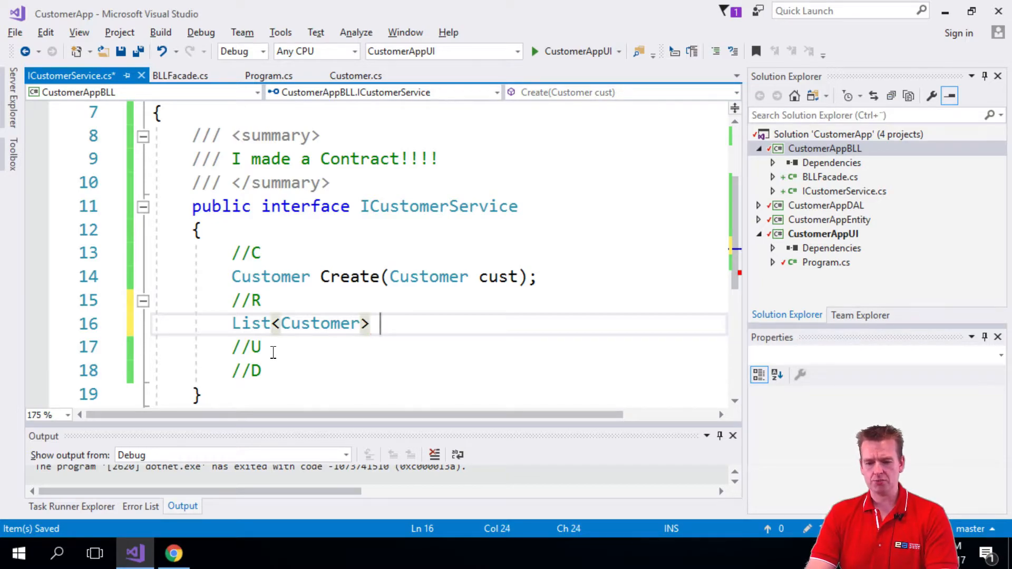
type("GetAll")
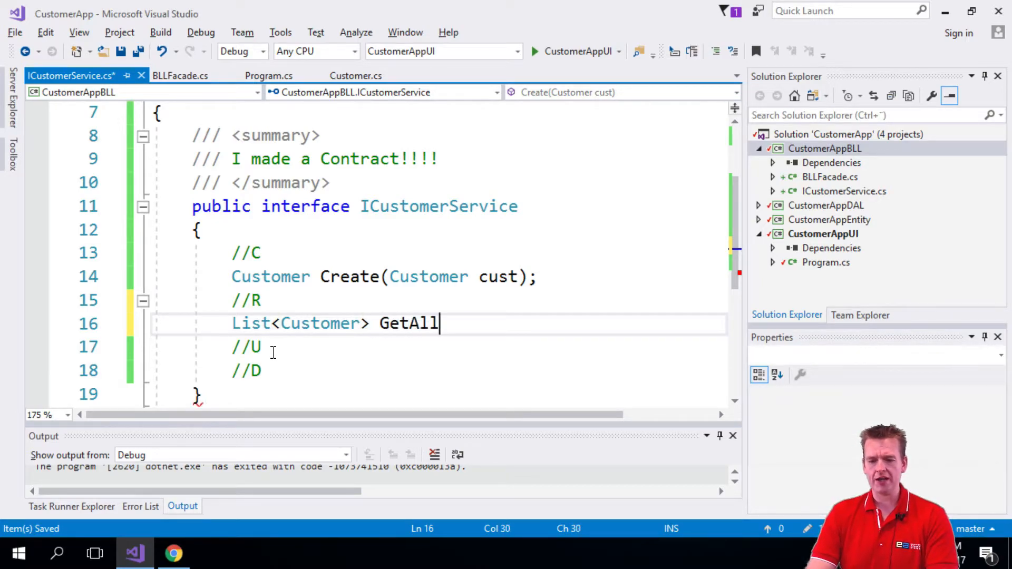
type("();")
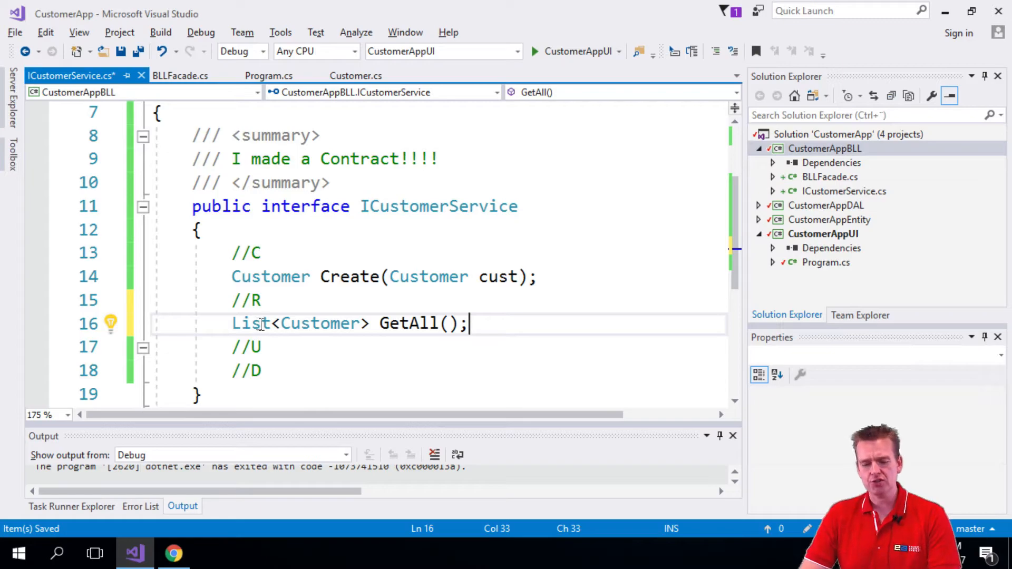
Try IEnumerable as GetAll's return type, then switch it back to List<Customer>.
double_click(251, 323)
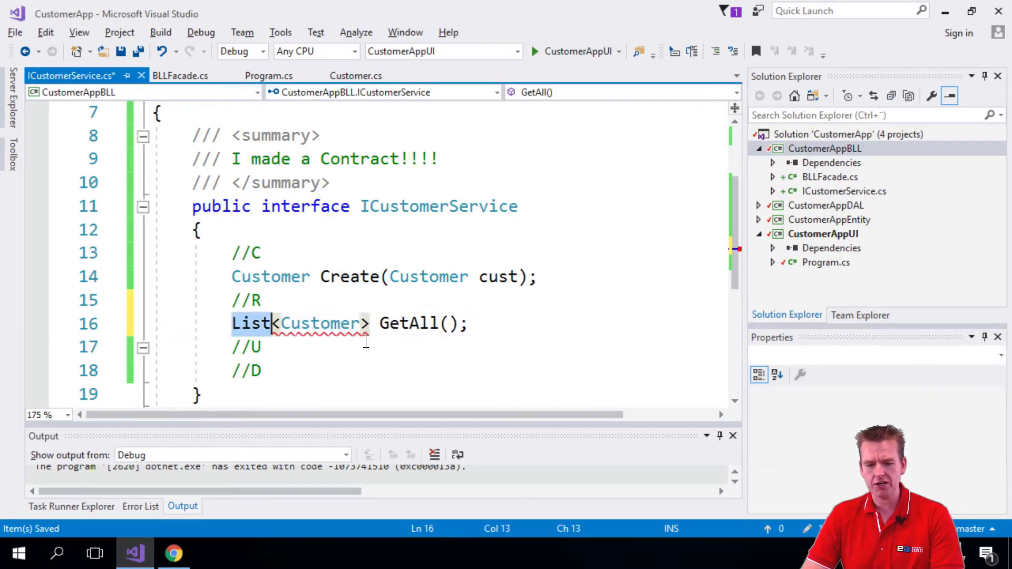
type("IEn")
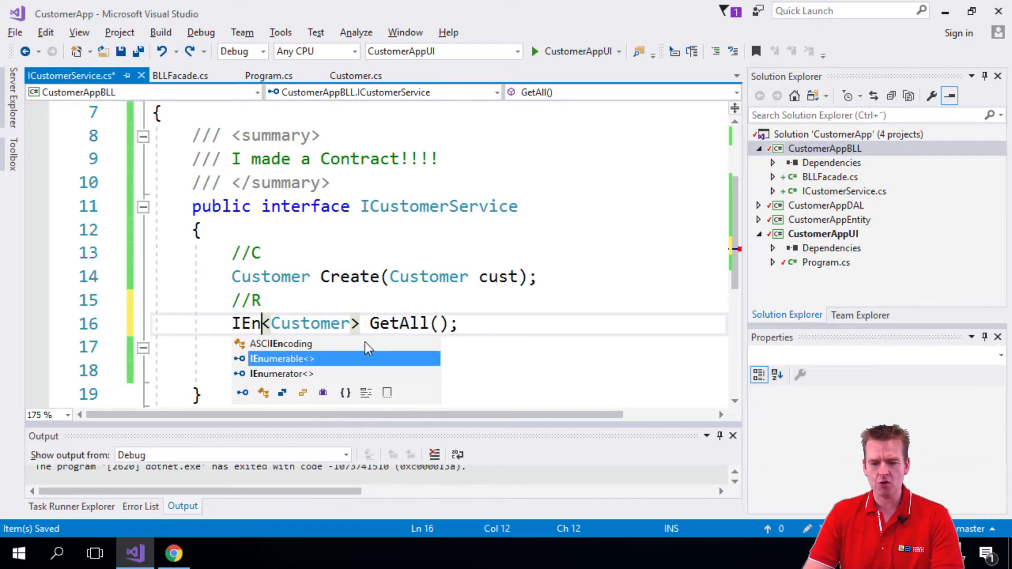
key("Tab")
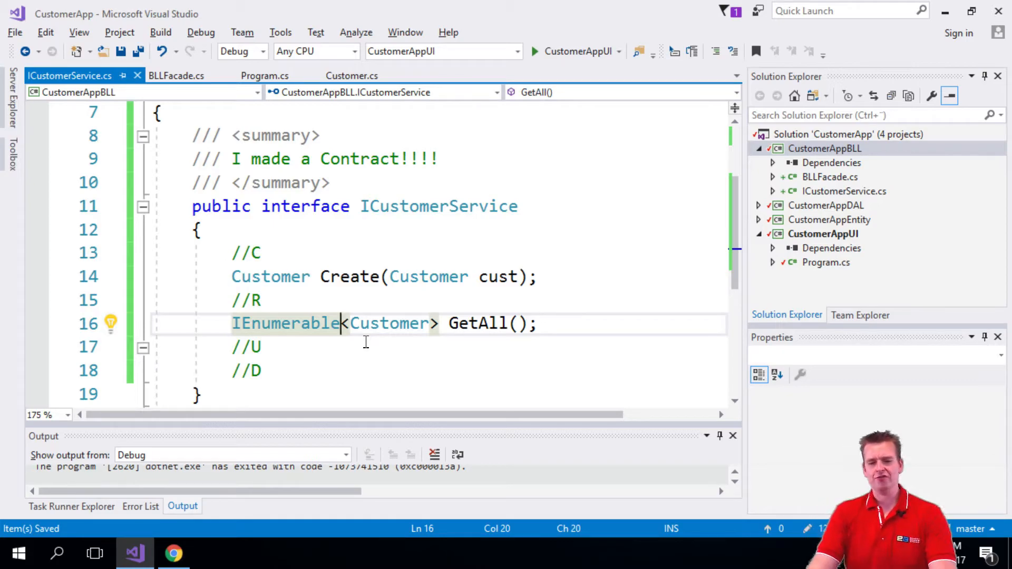
double_click(285, 324)
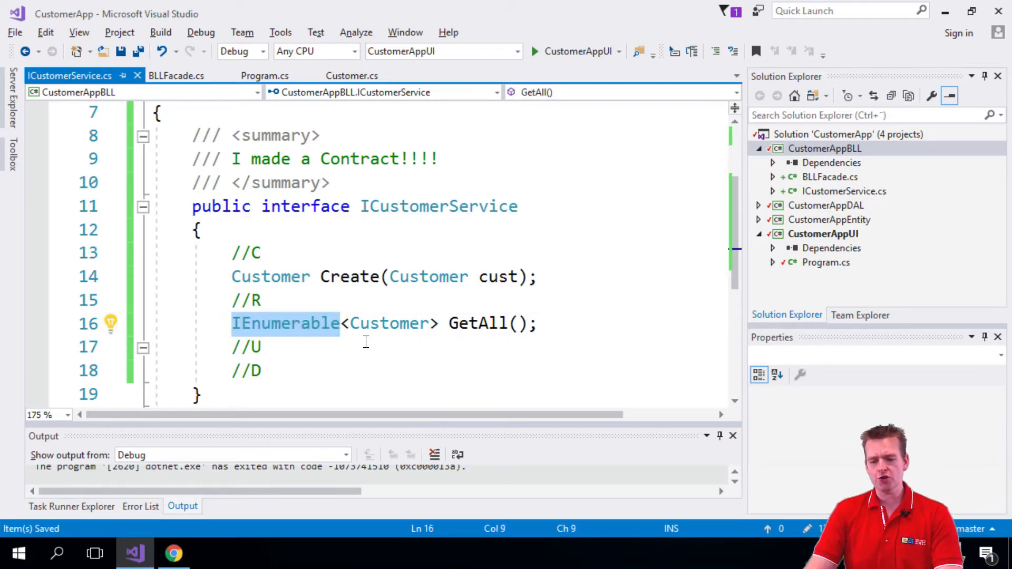
type("List")
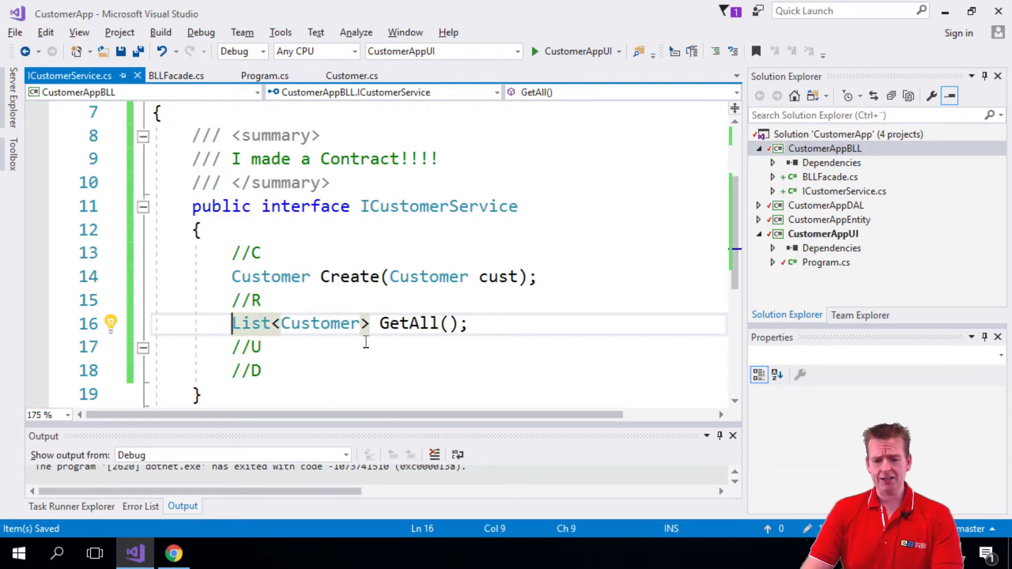
type("I")
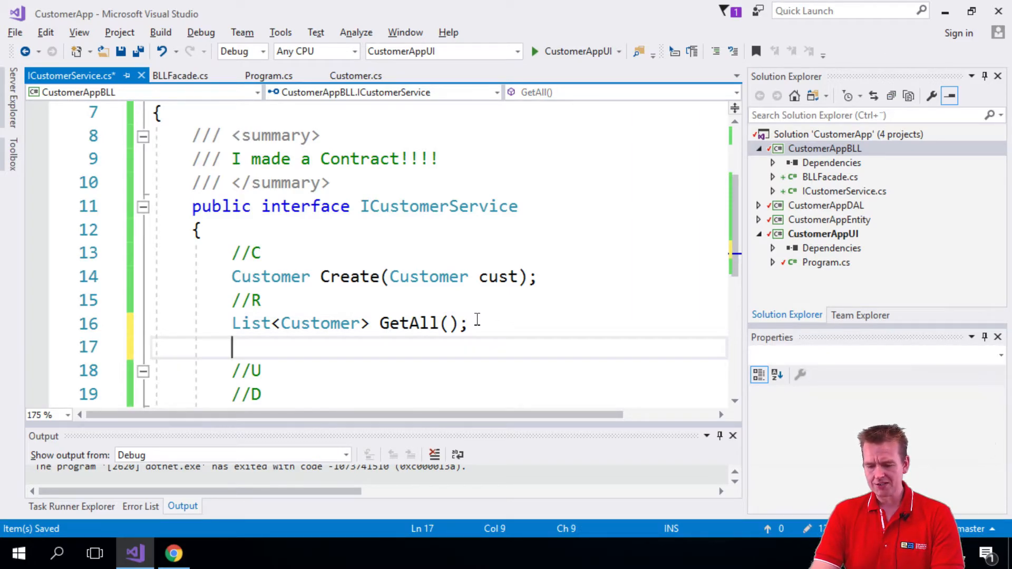
Declare Customer Get(int Id); beneath GetAll.
type("Customer")
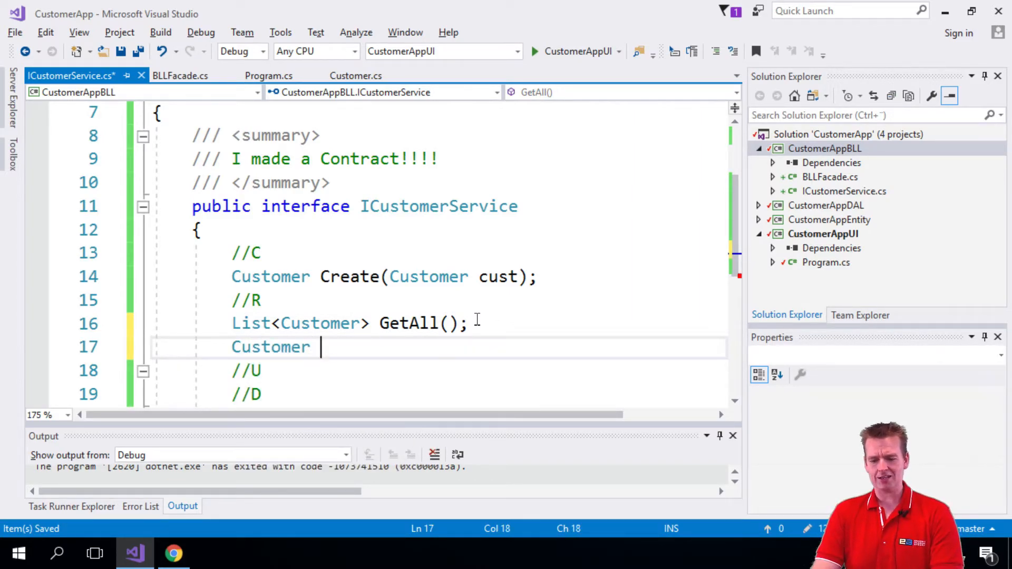
type("Get")
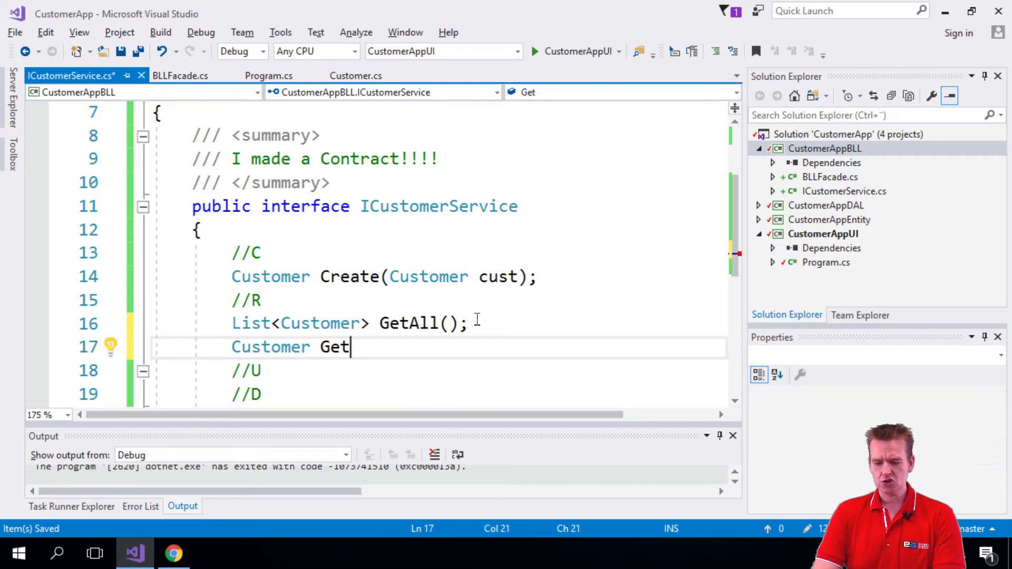
type("();")
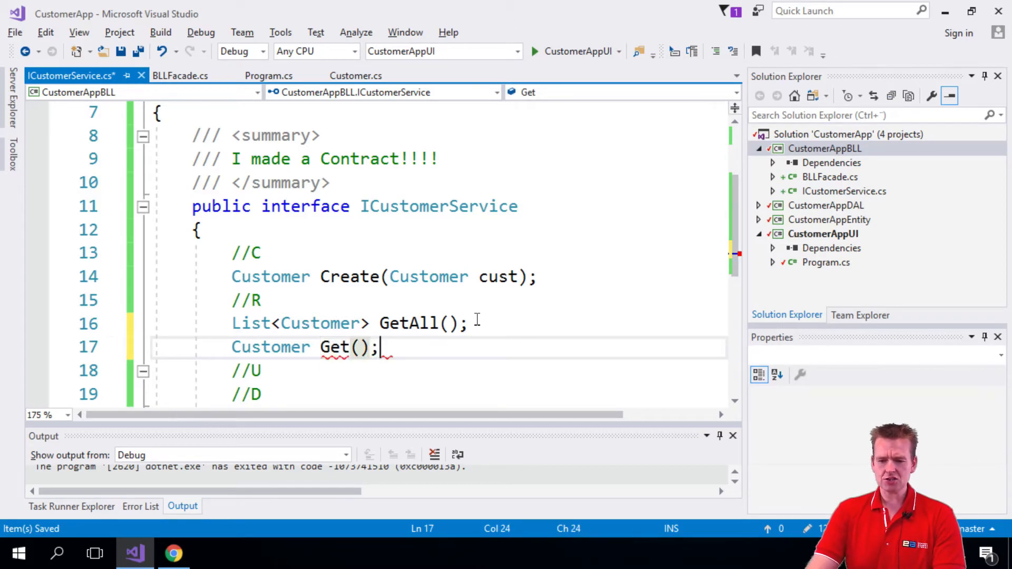
type("int Id")
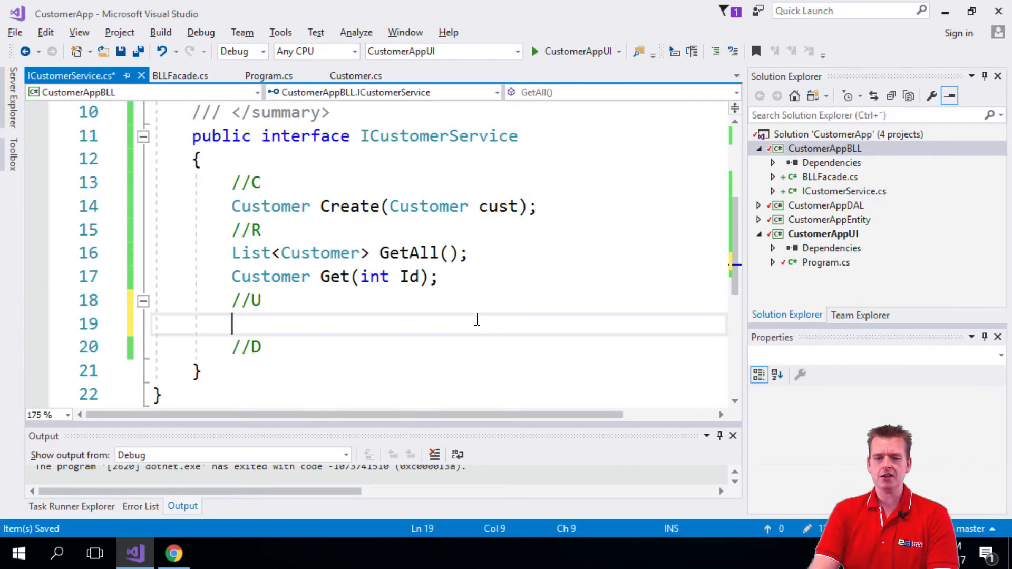
Declare Customer Update(Customer cust); under //U.
type("Customer")
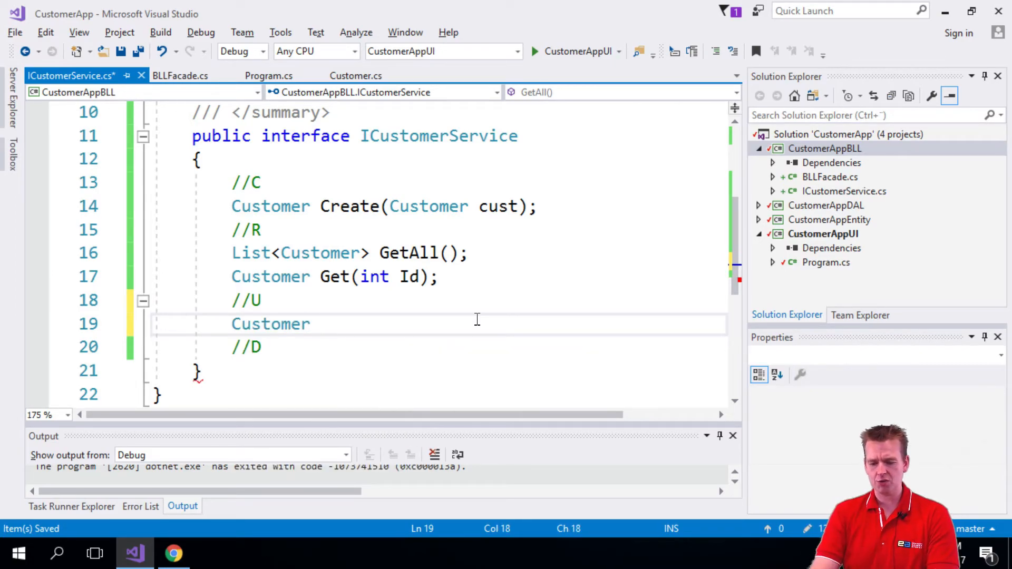
type("Upd")
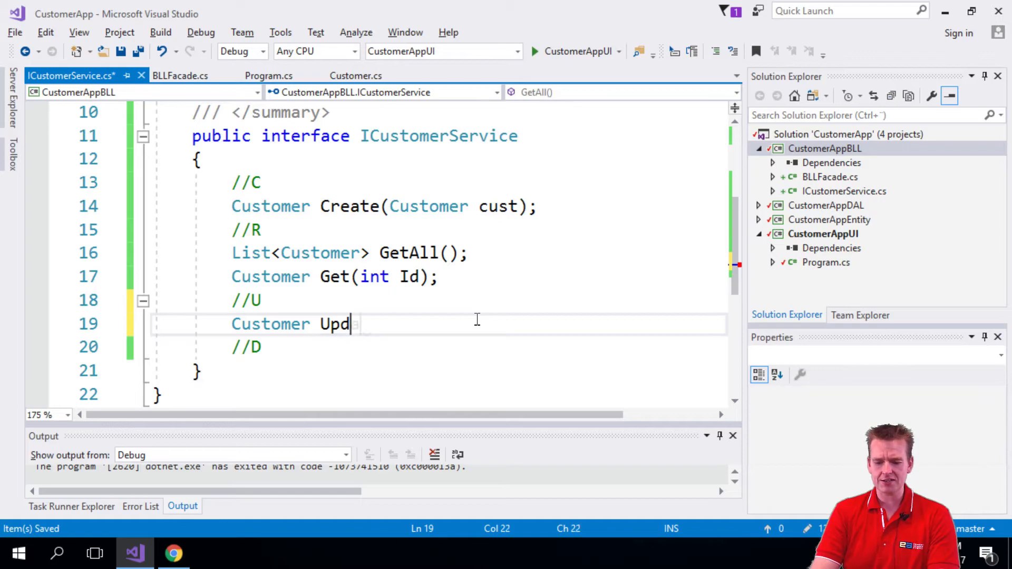
type("ate()")
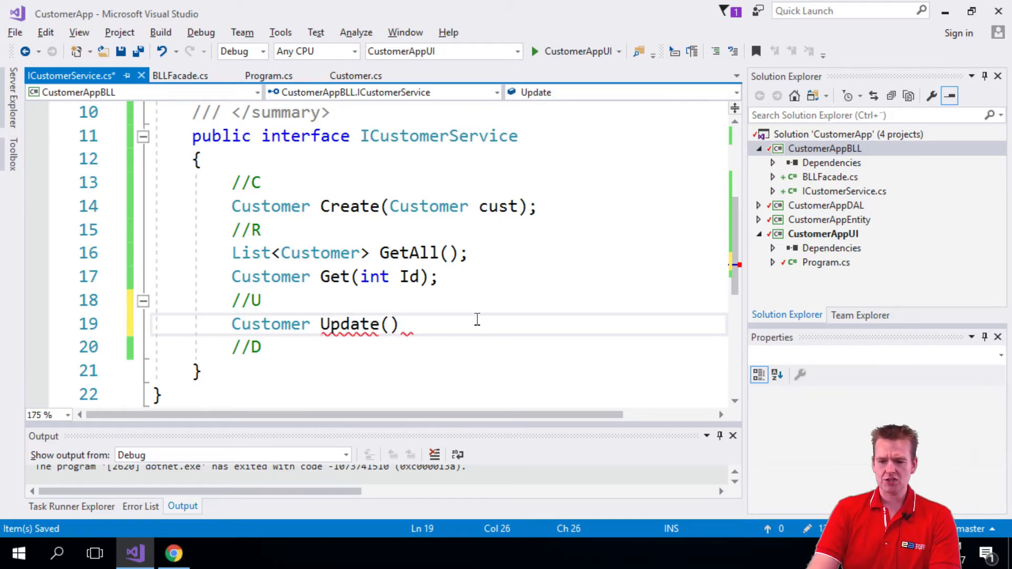
type("C;")
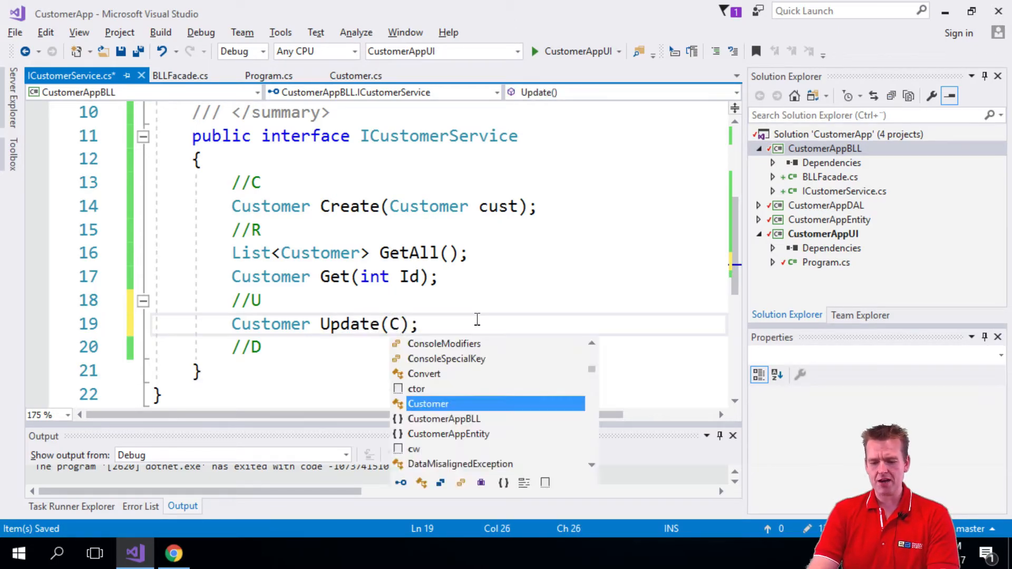
type("Customer cus")
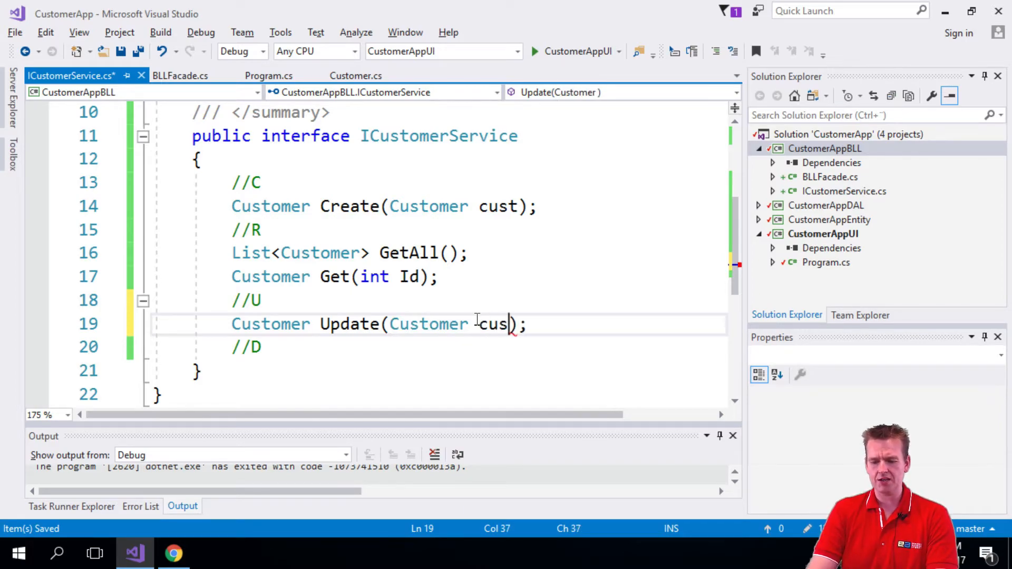
type("t")
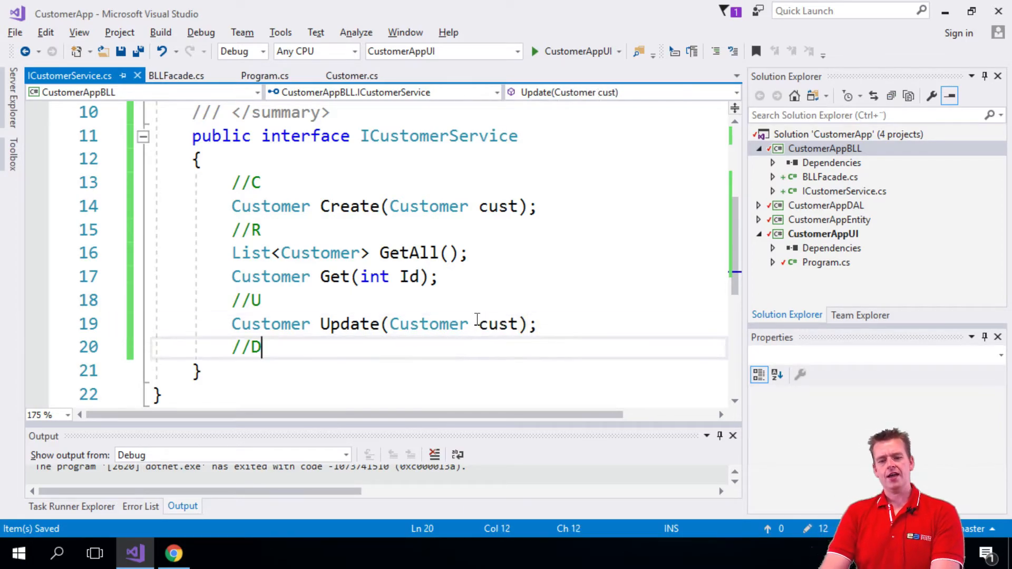
Declare Delete(int Id) under //D and change its return type to bool.
key("enter")
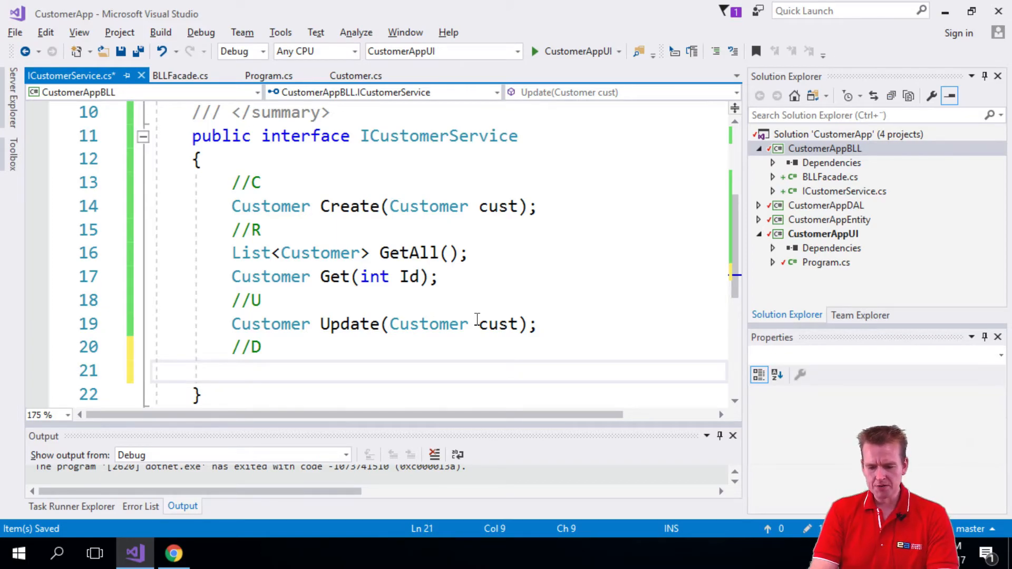
type("Customer")
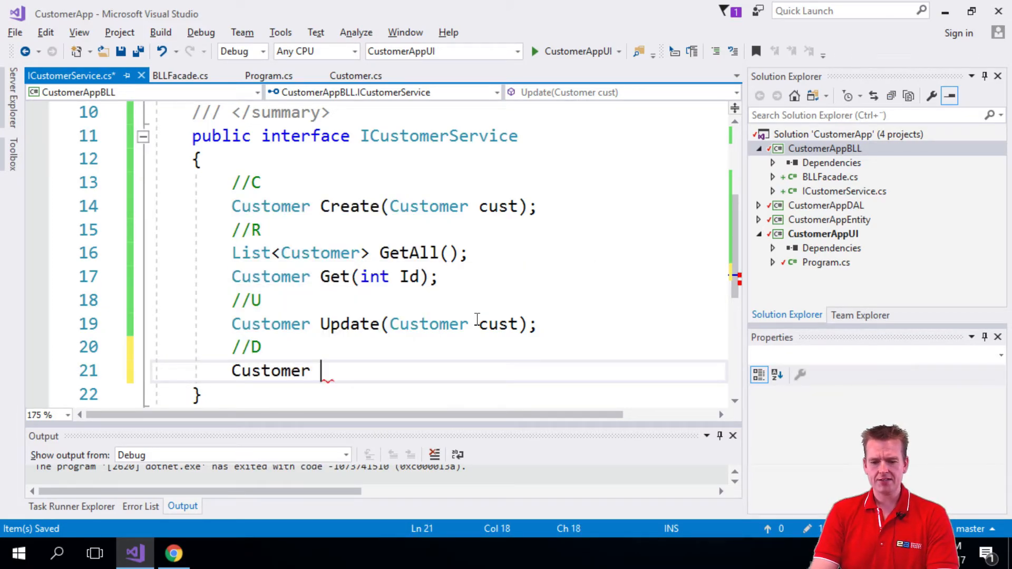
type("Delete(int")
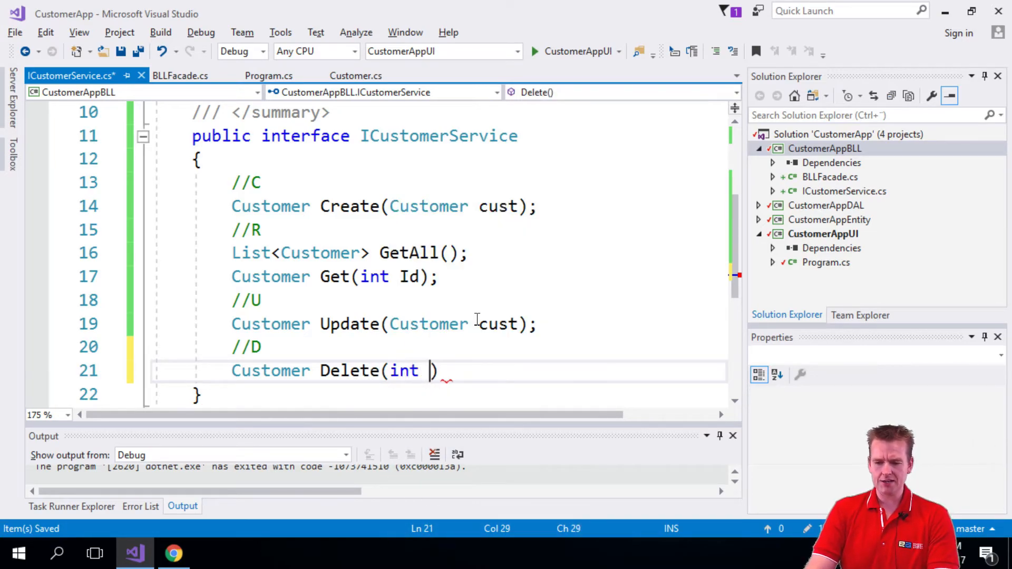
type("id")
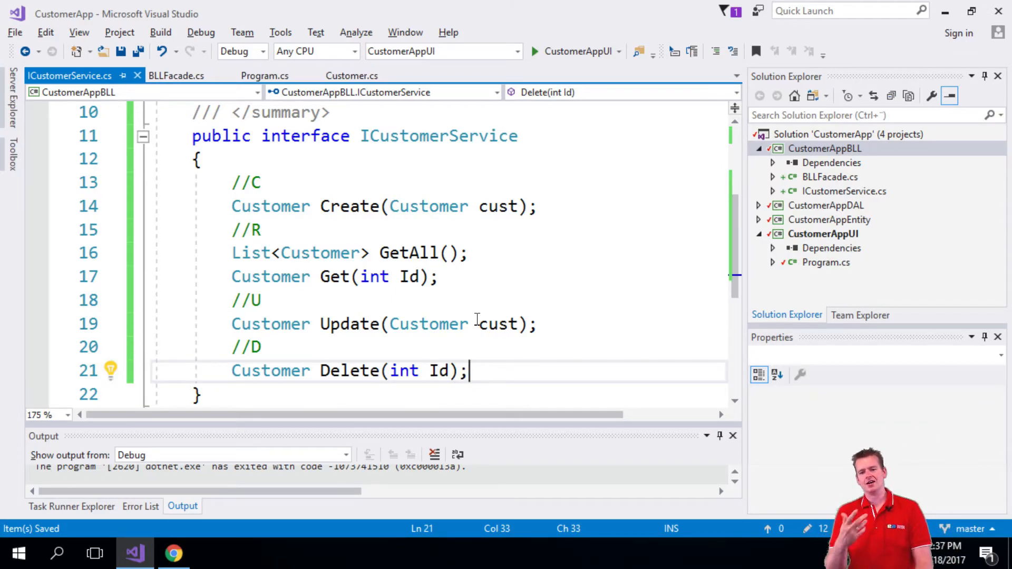
double_click(270, 370)
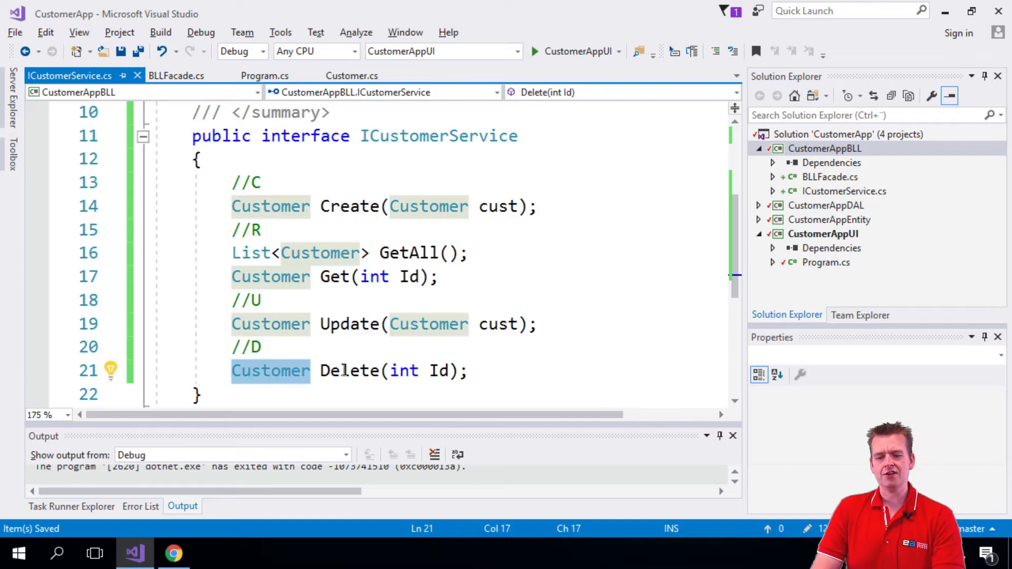
type("bool")
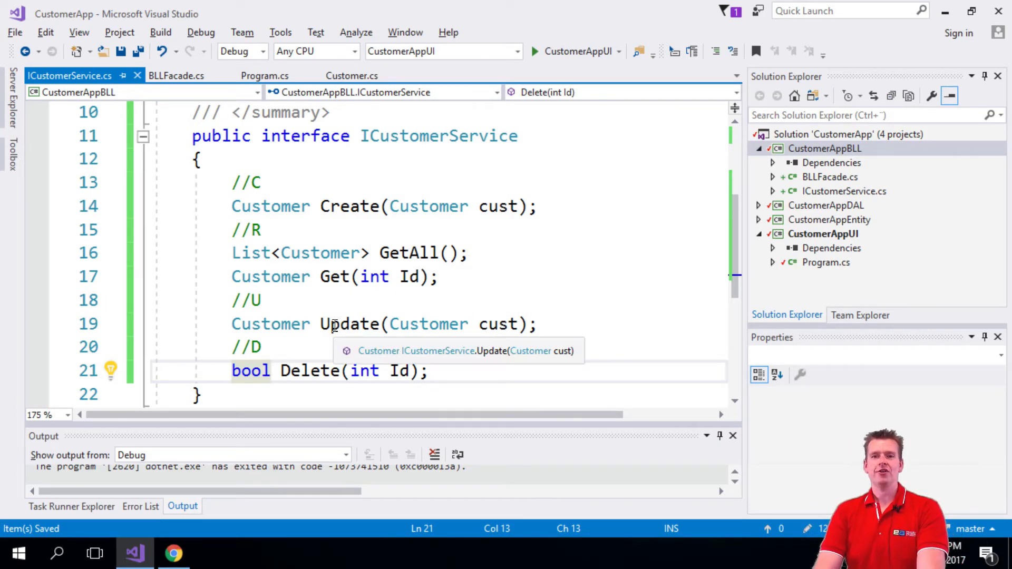
mouse_move(610, 292)
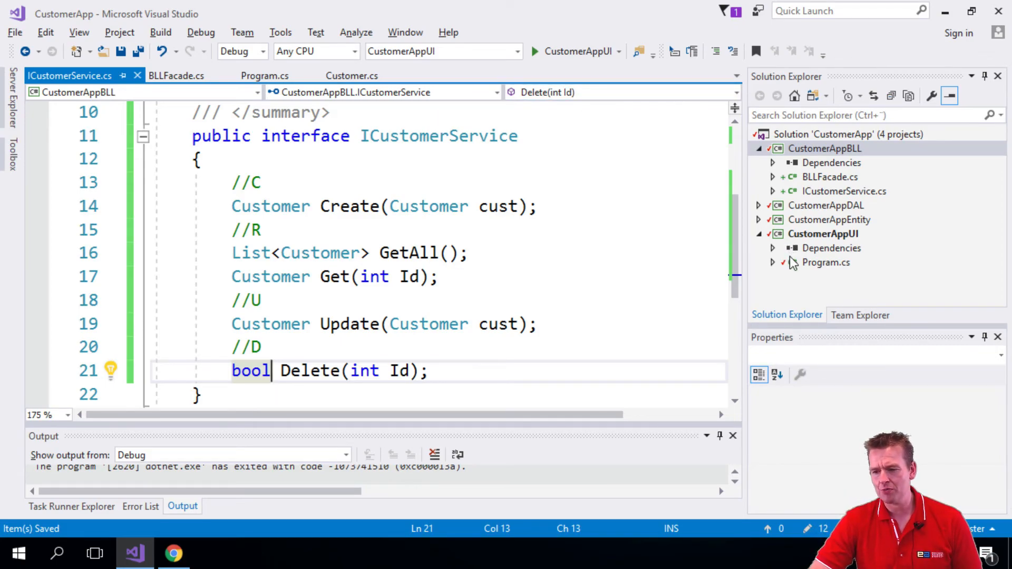
left_click(264, 76)
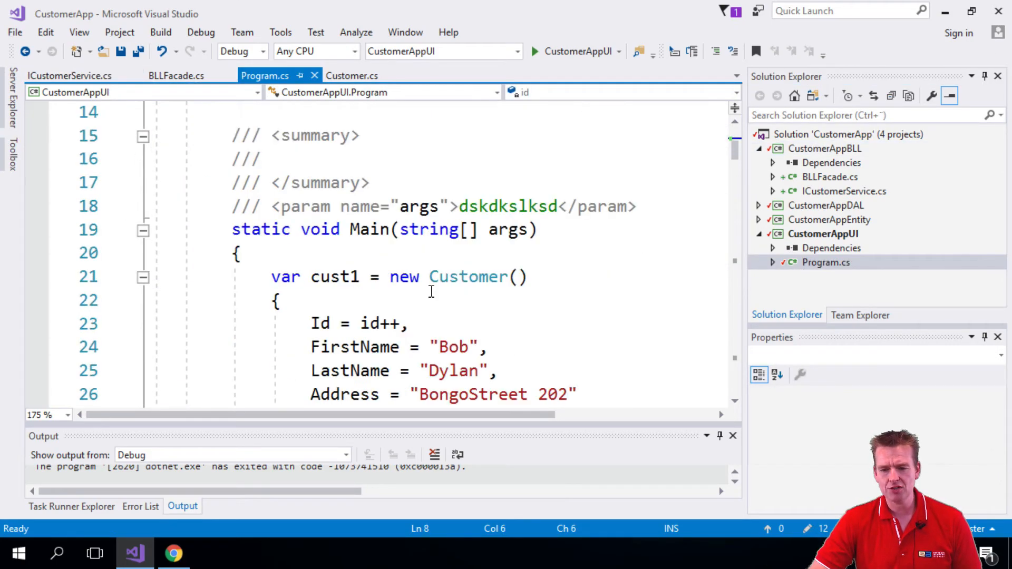
scroll("down", 3)
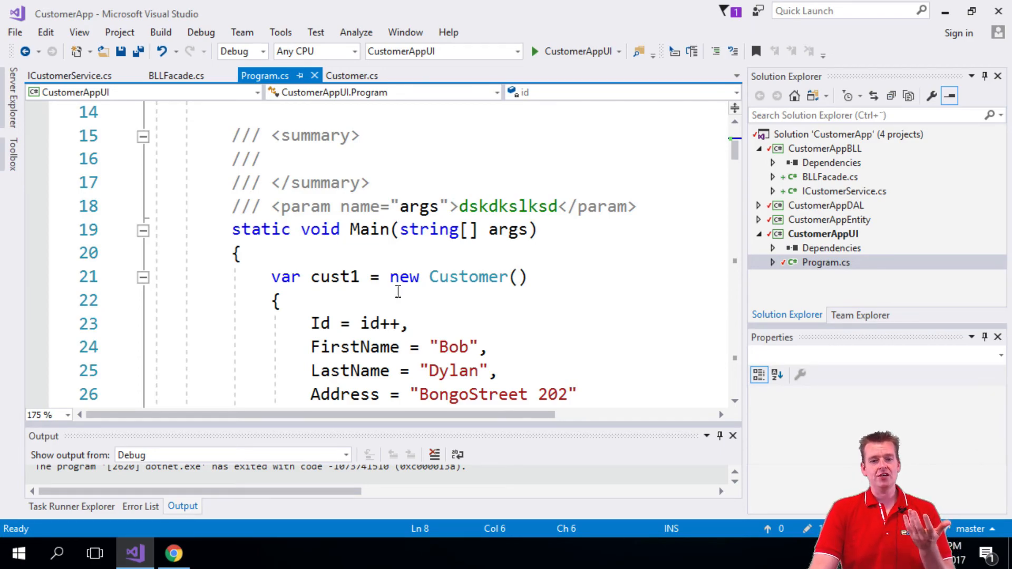
left_click(63, 76)
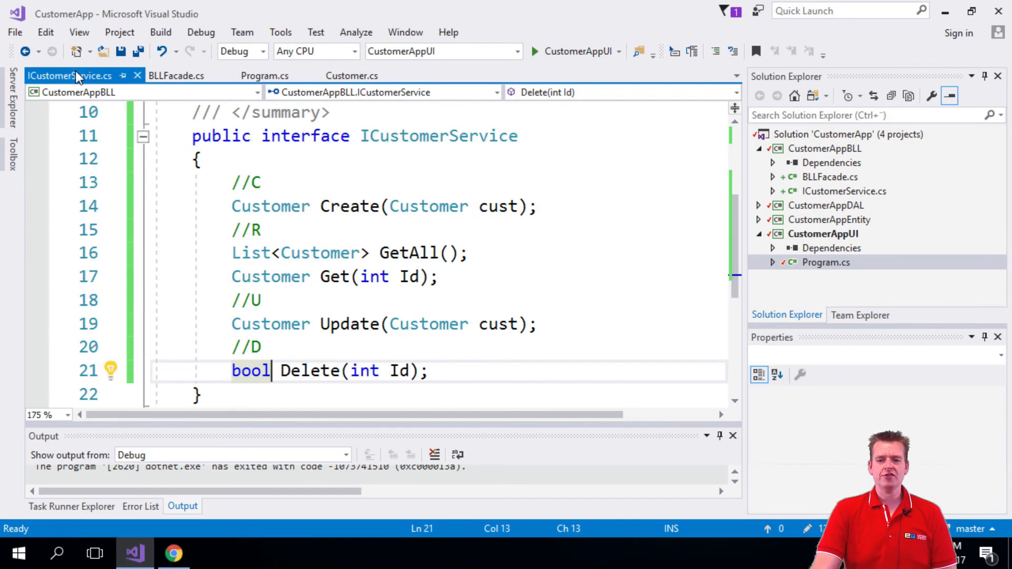